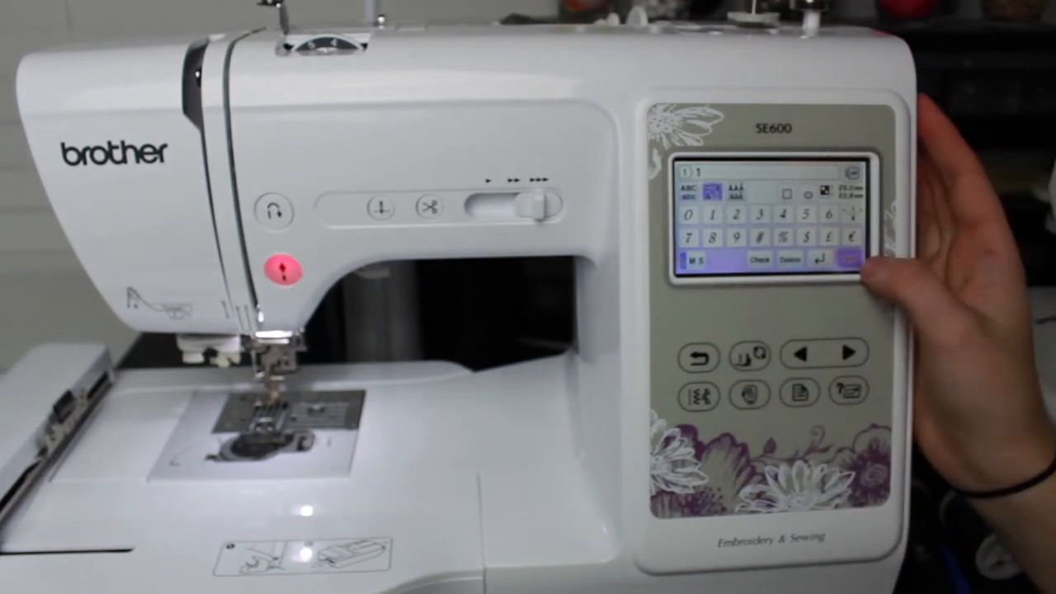
# Step: Accept the character 1 with Set so it appears on the embroidery layout screen
pyautogui.click(845, 258)
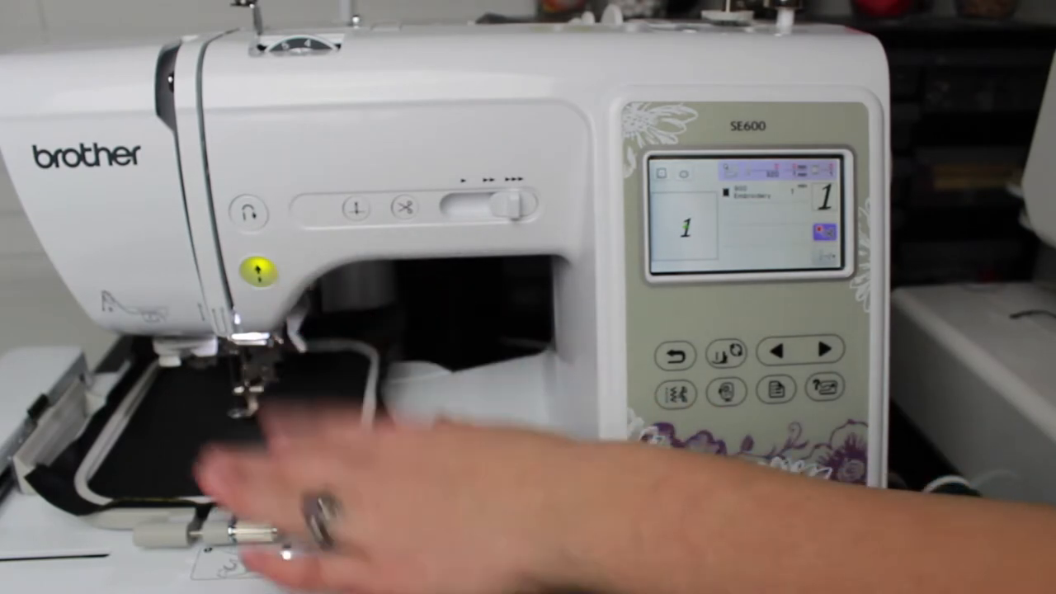
pyautogui.moveTo(330, 495)
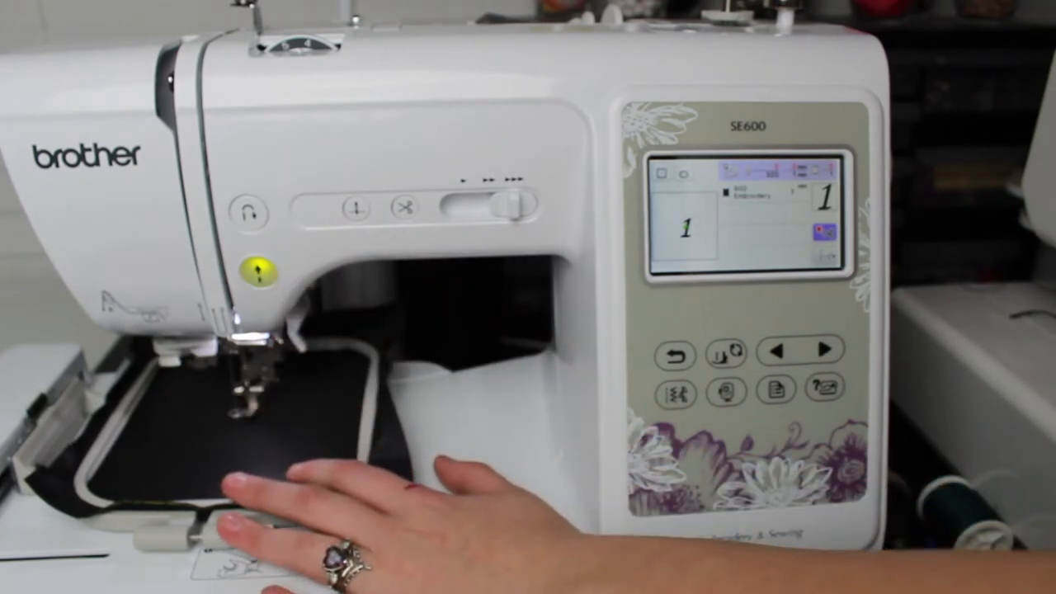